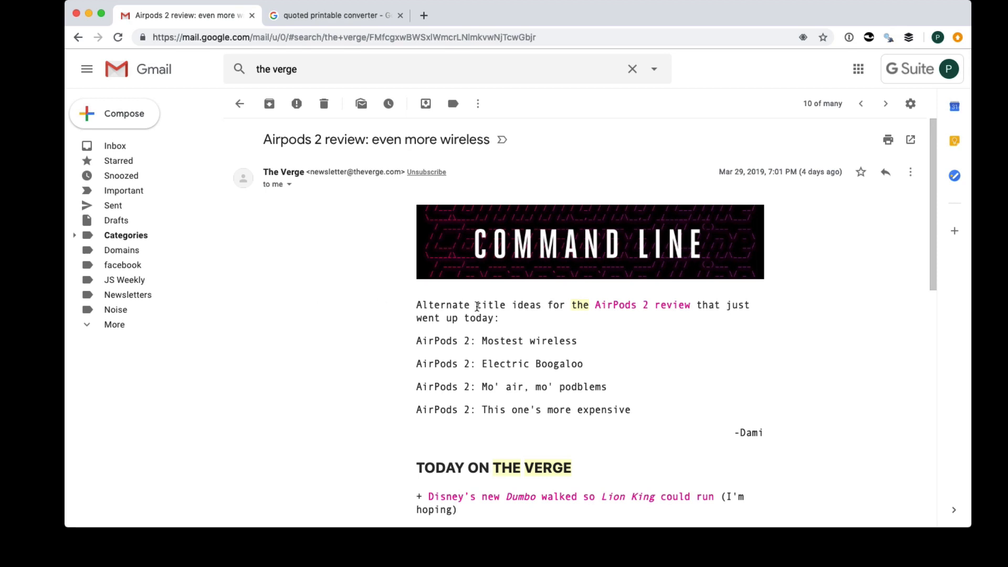
- Scroll the Verge AirPods 2 newsletter and open its More actions menu beside Reply
scroll(down, 3)
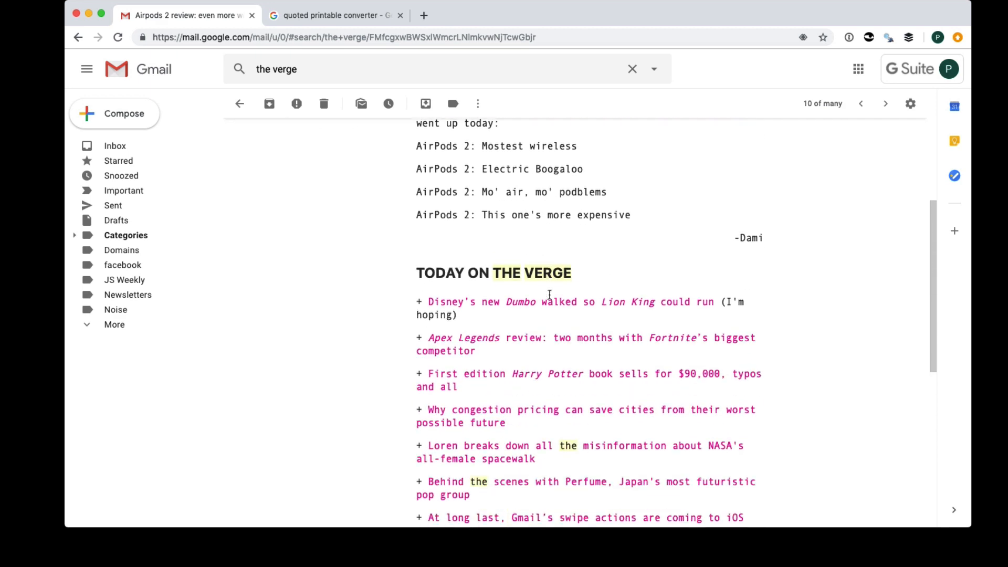
scroll(up, 3)
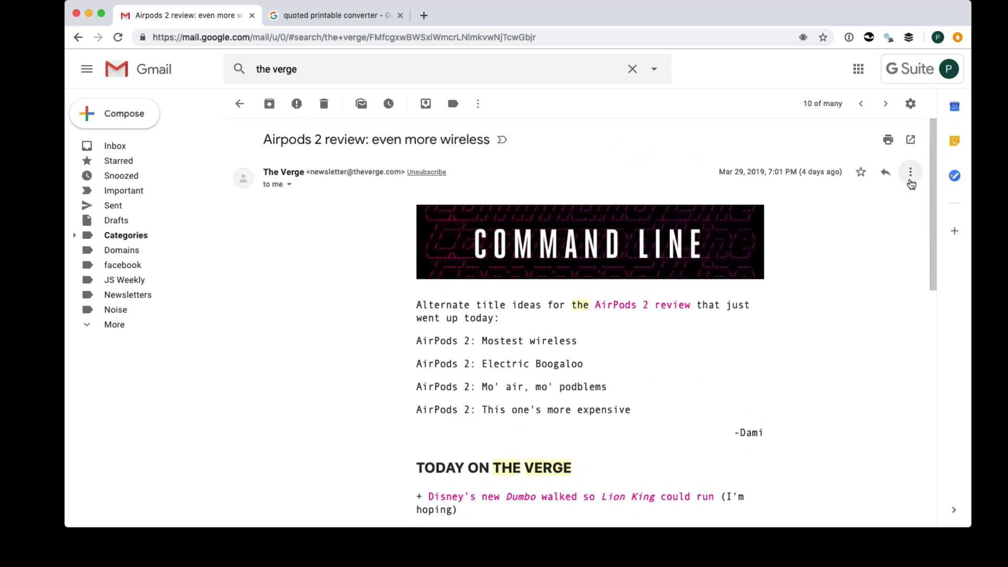
mouse_move(910, 172)
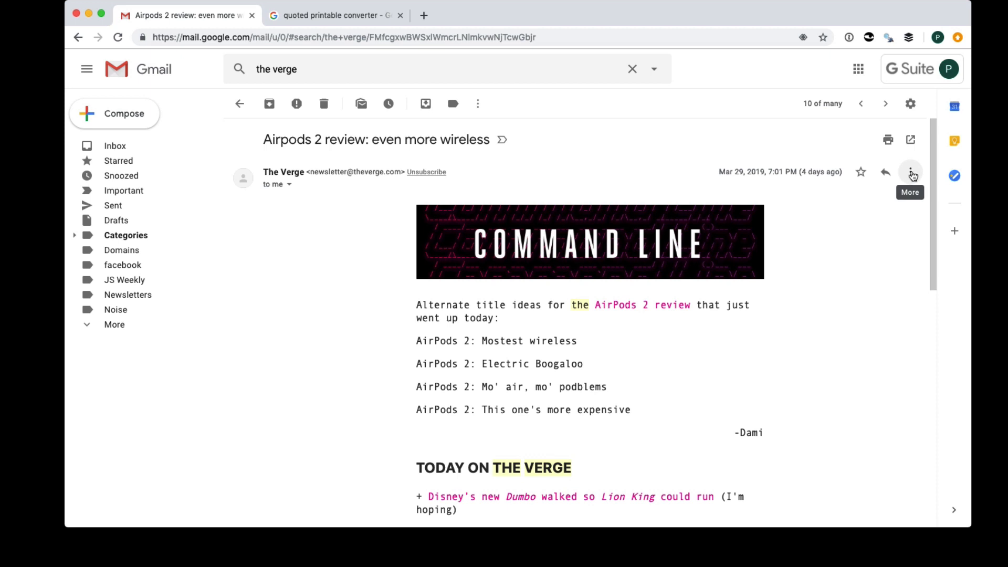
click(910, 172)
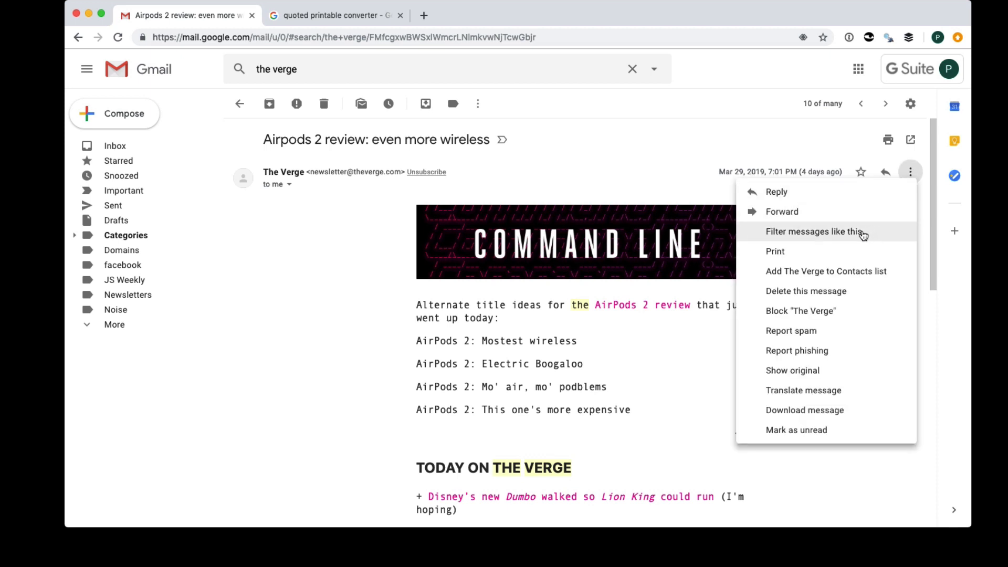
mouse_move(804, 370)
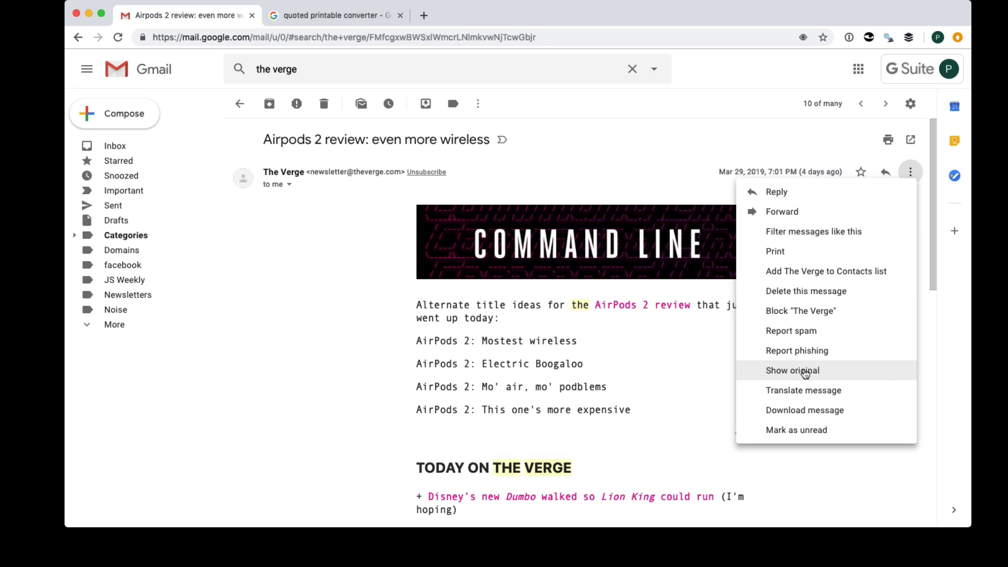
- Open Show original to view the newsletter's raw quoted-printable HTML source in a new tab
click(790, 370)
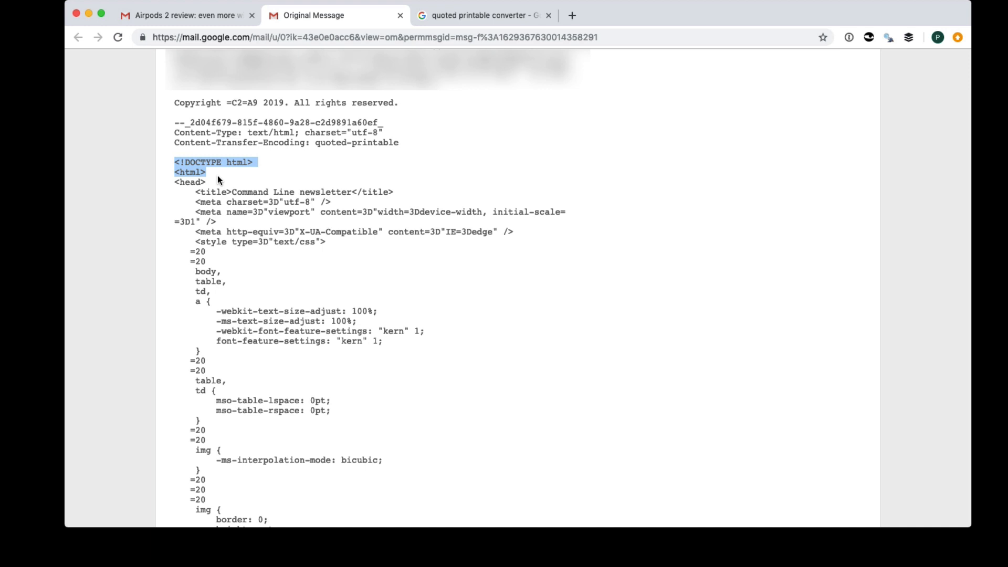
click(223, 262)
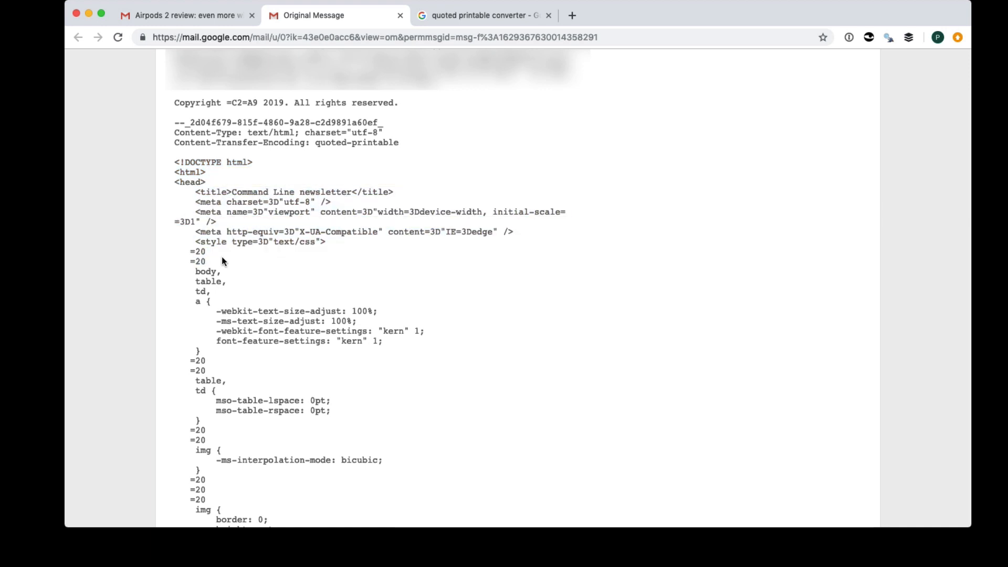
double_click(198, 250)
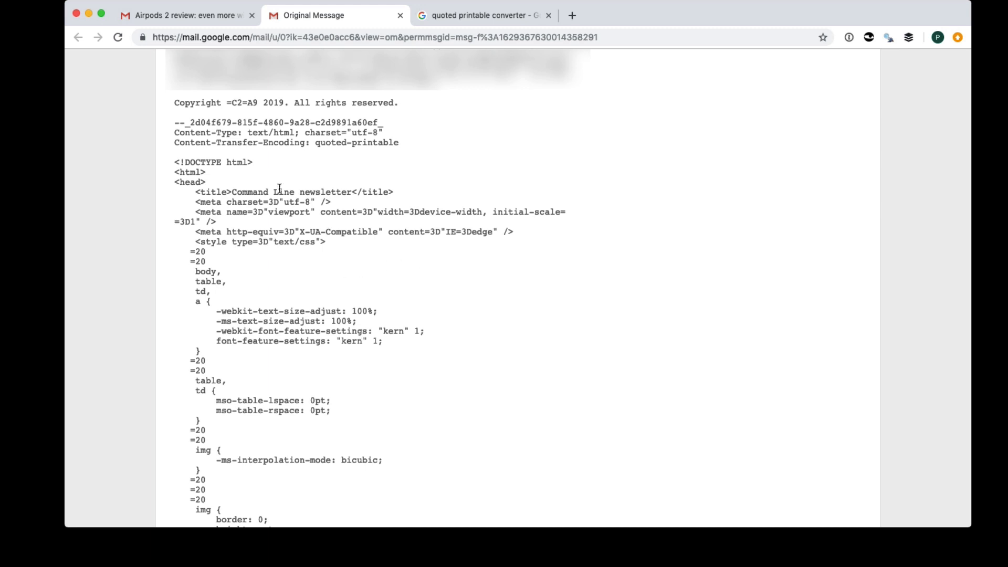
scroll(up, 3)
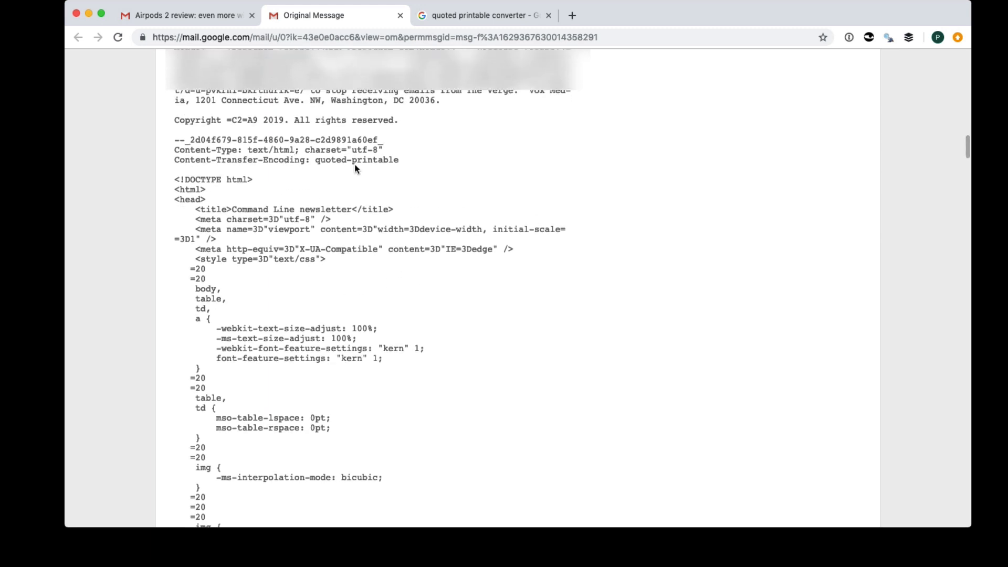
mouse_move(360, 188)
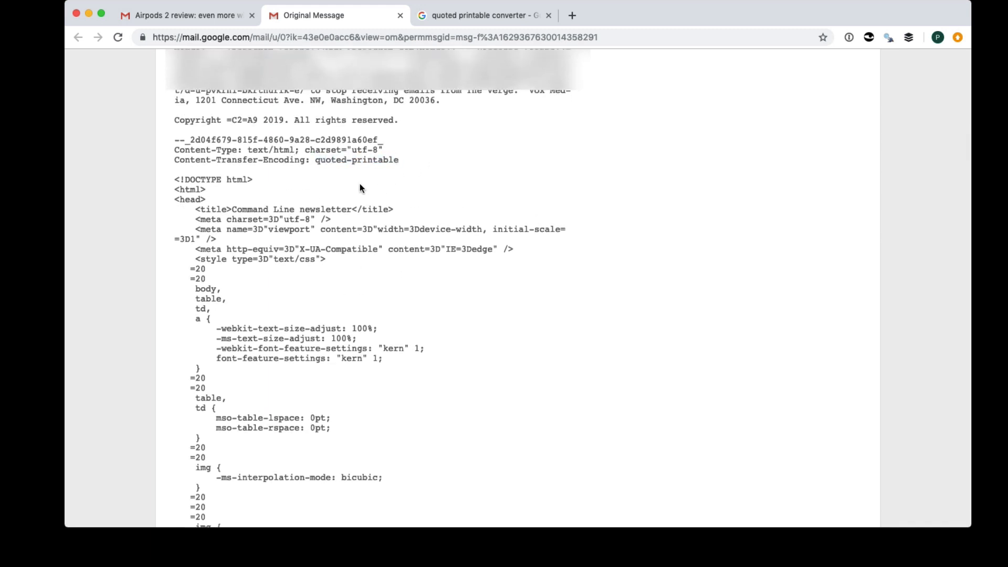
- Copy the raw HTML from <!DOCTYPE html> through </html> and switch to the converter search tab
drag(173, 179, 206, 200)
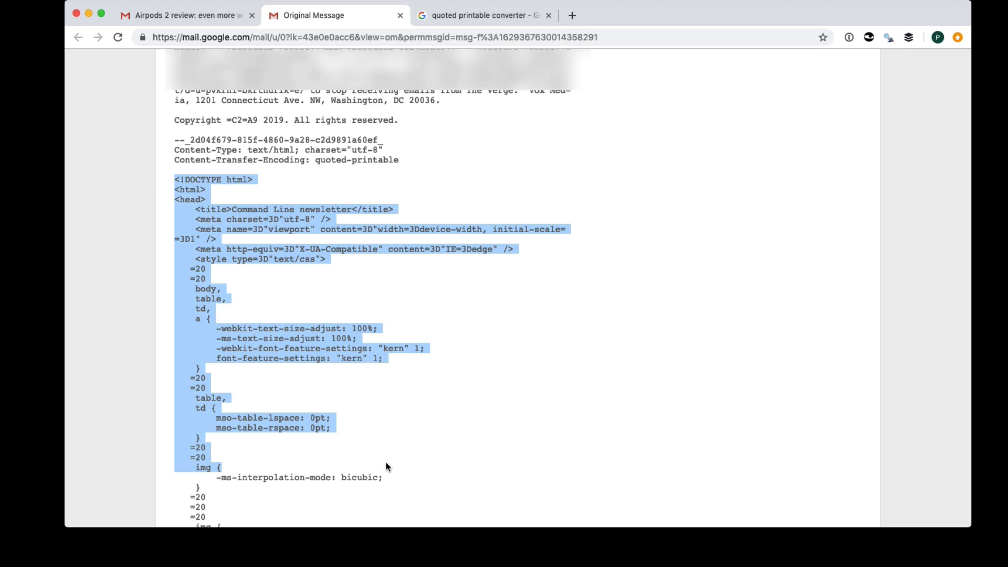
scroll(down, 3)
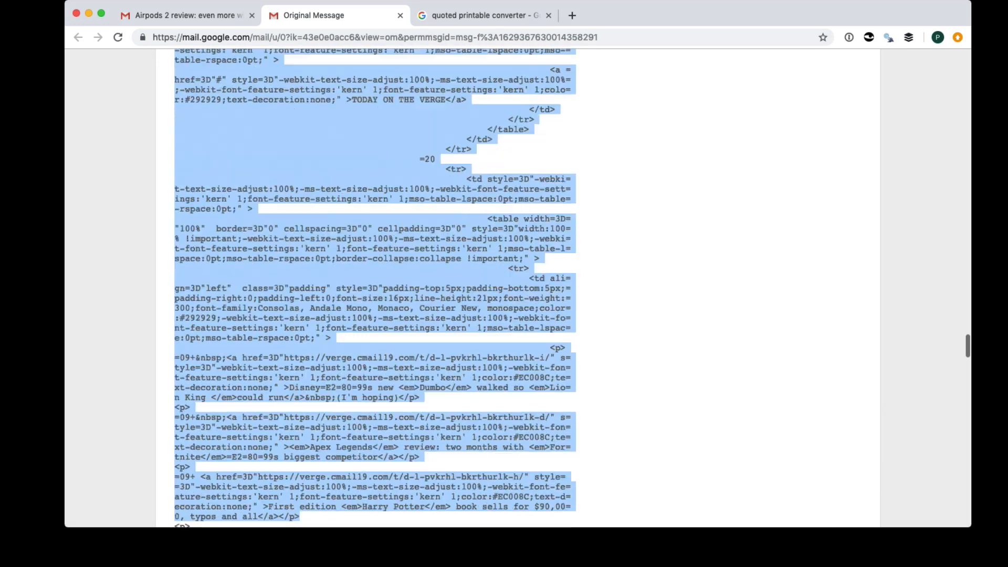
scroll(down, 3)
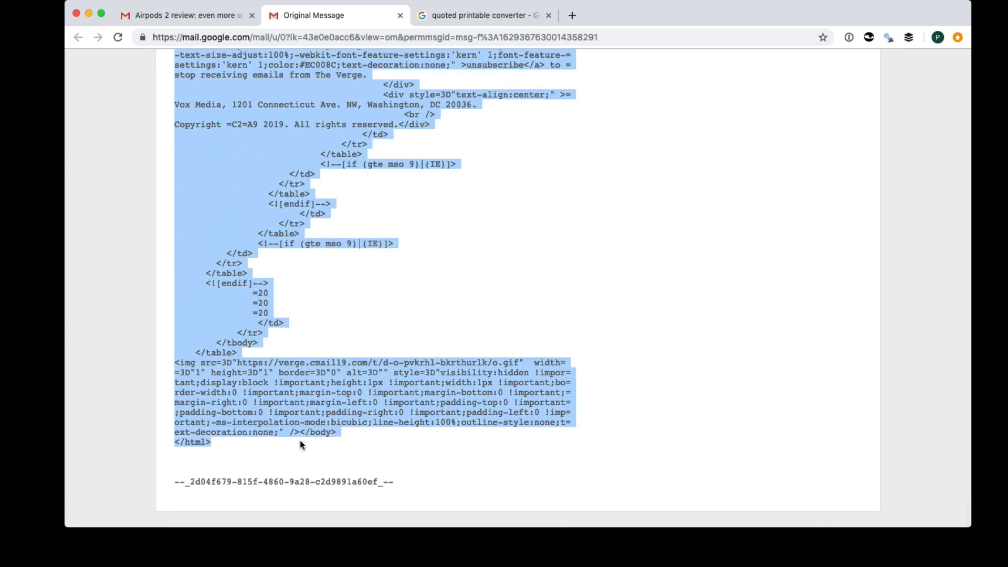
right_click(300, 444)
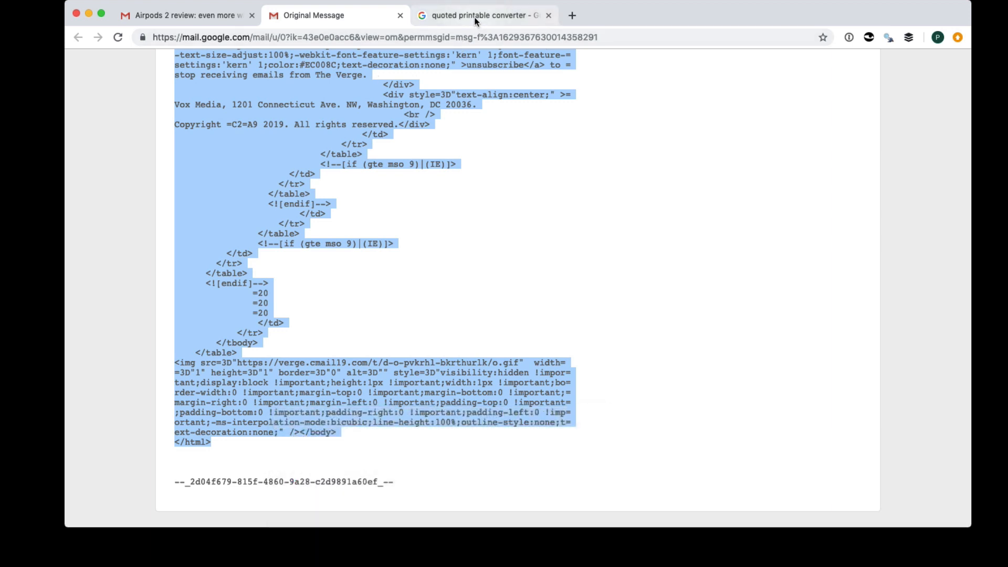
click(479, 15)
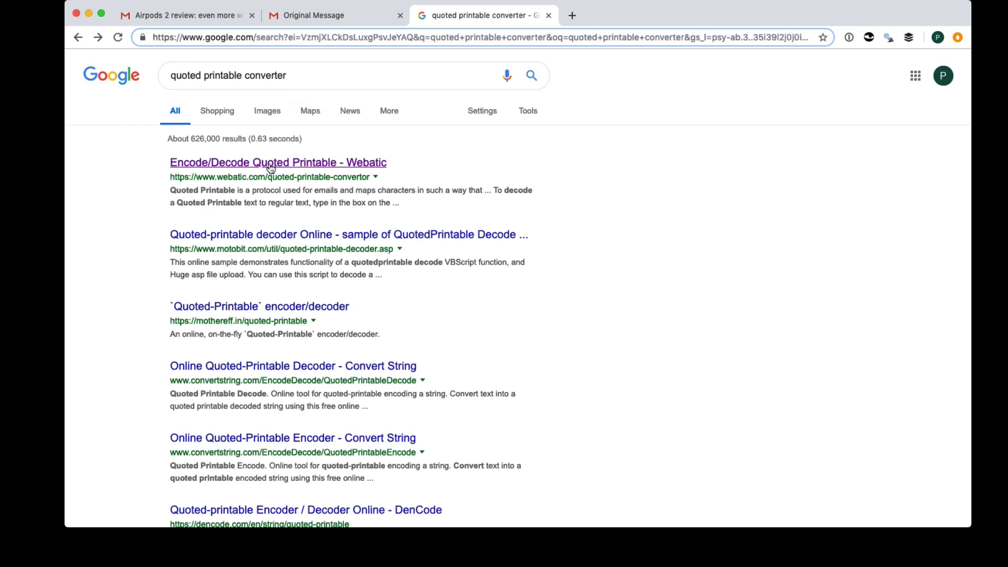
- Paste the copied HTML into Webatic's Encoded box and decode the quoted-printable text
click(277, 162)
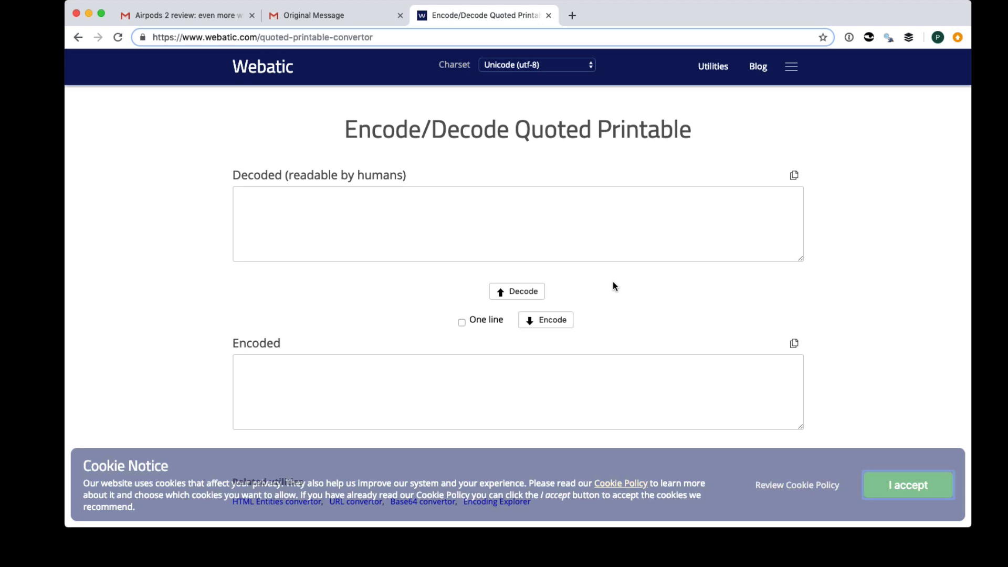
click(384, 386)
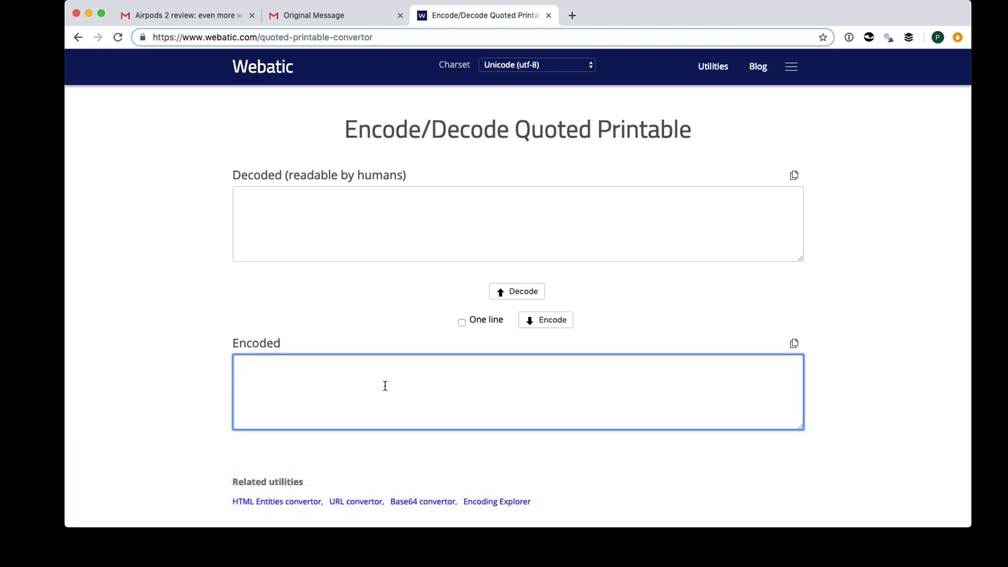
right_click(385, 385)
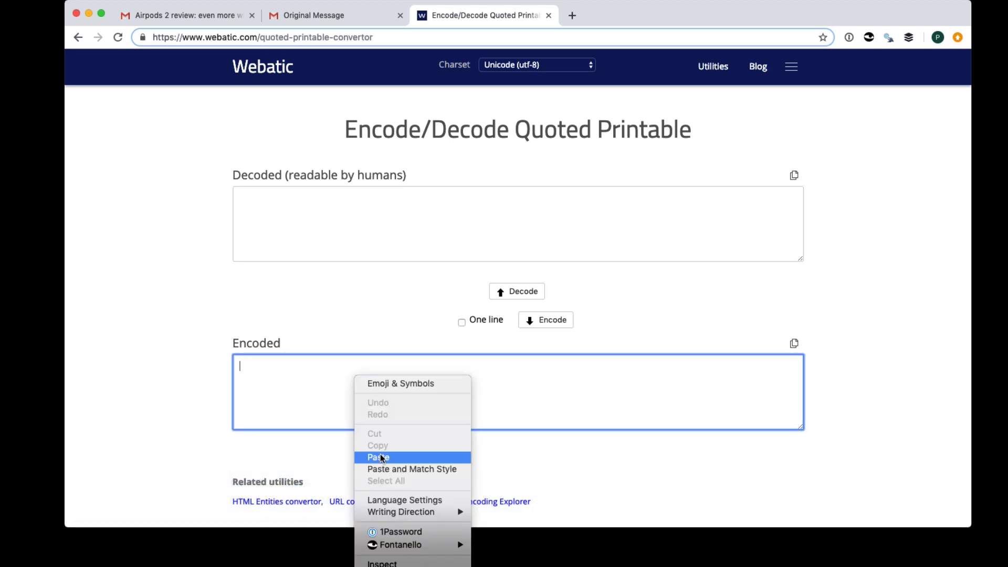
click(378, 458)
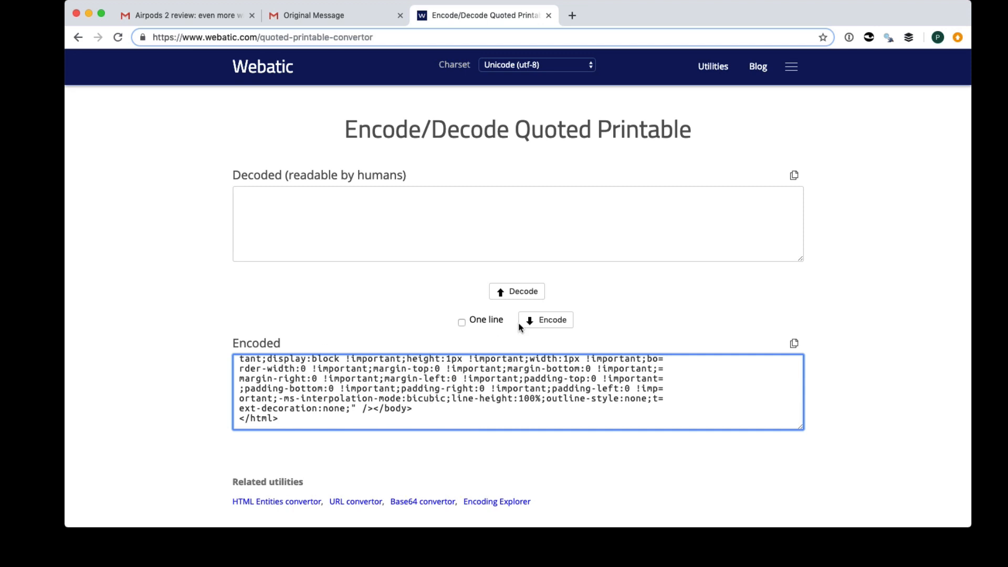
click(516, 292)
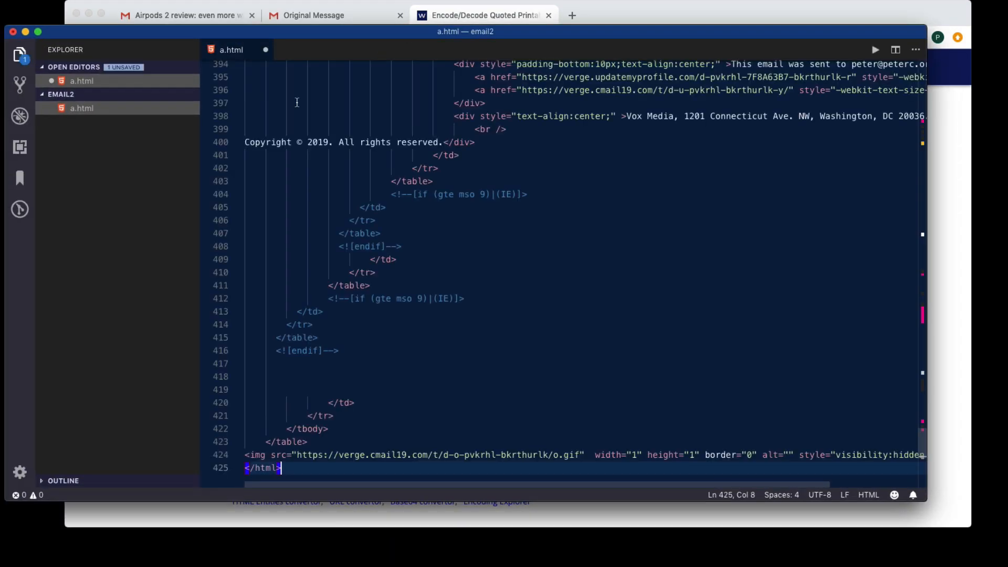
- Scroll back up through the decoded newsletter HTML in a.html to check it
scroll(up, 3)
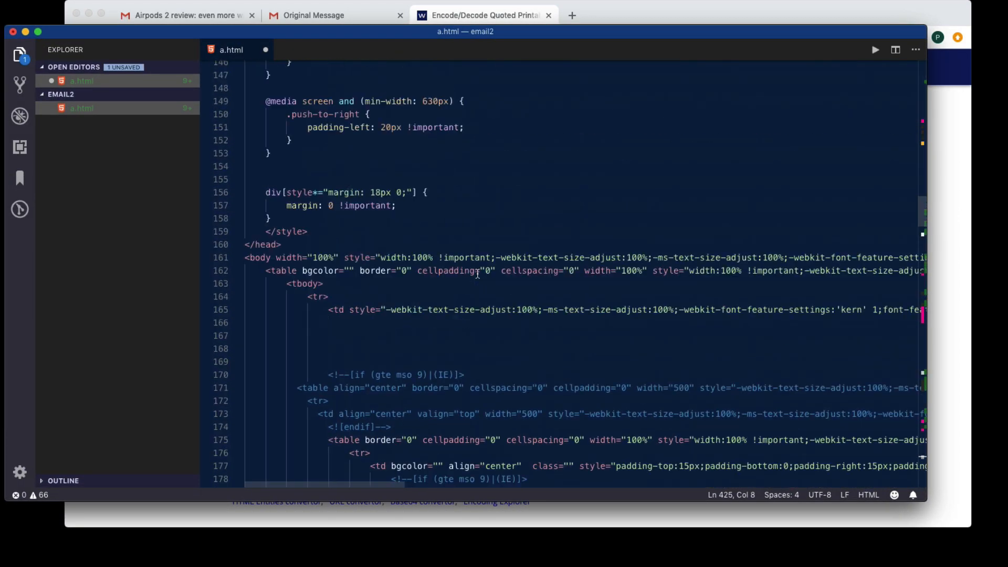
scroll(up, 3)
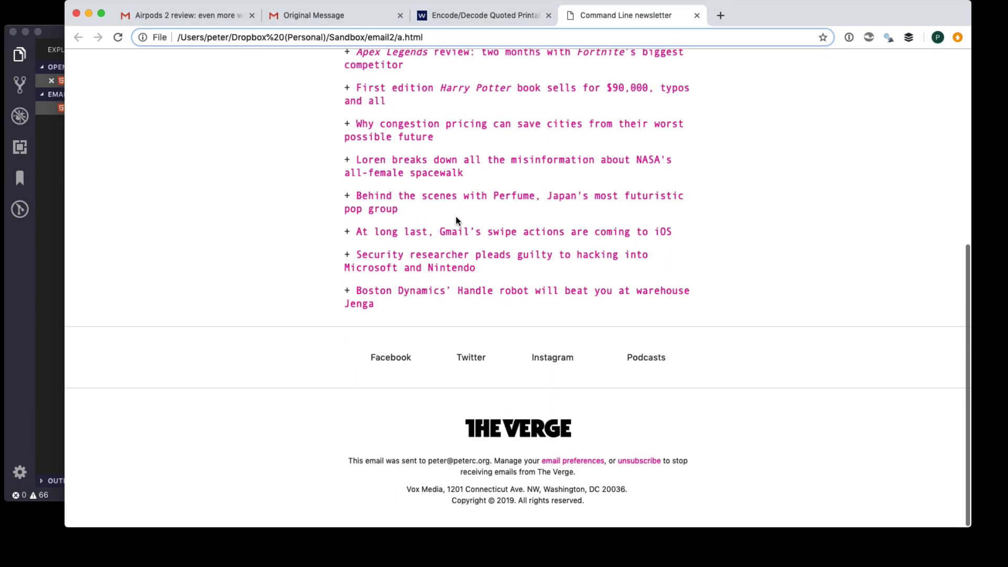
- Scroll up the rendered a.html in Chrome to the Command Line banner and headlines
scroll(up, 3)
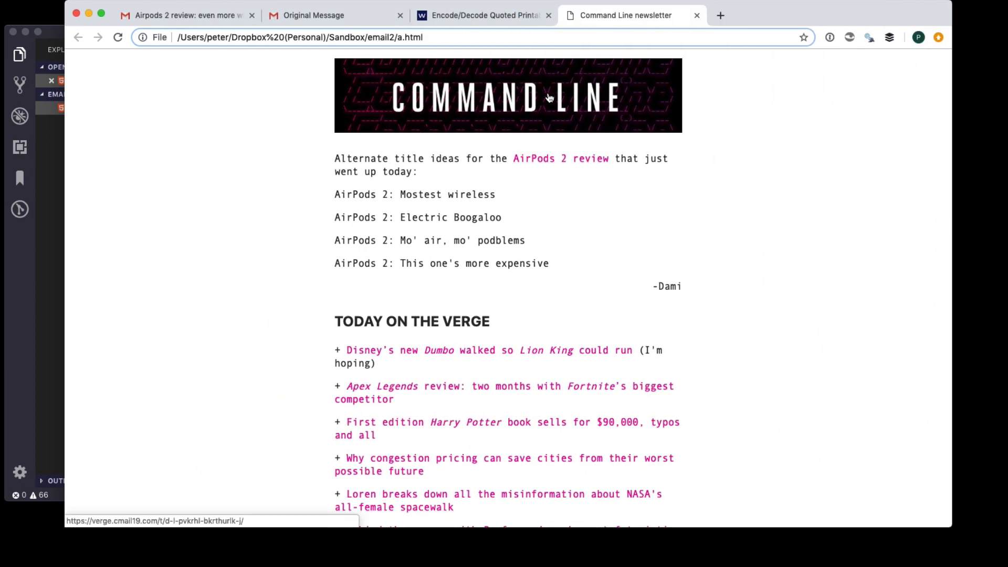
mouse_move(417, 192)
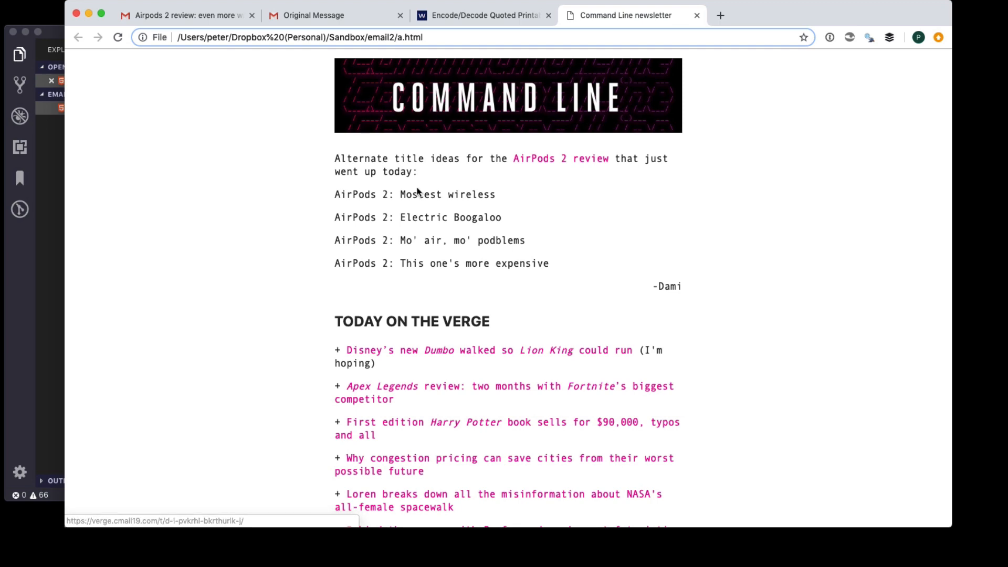